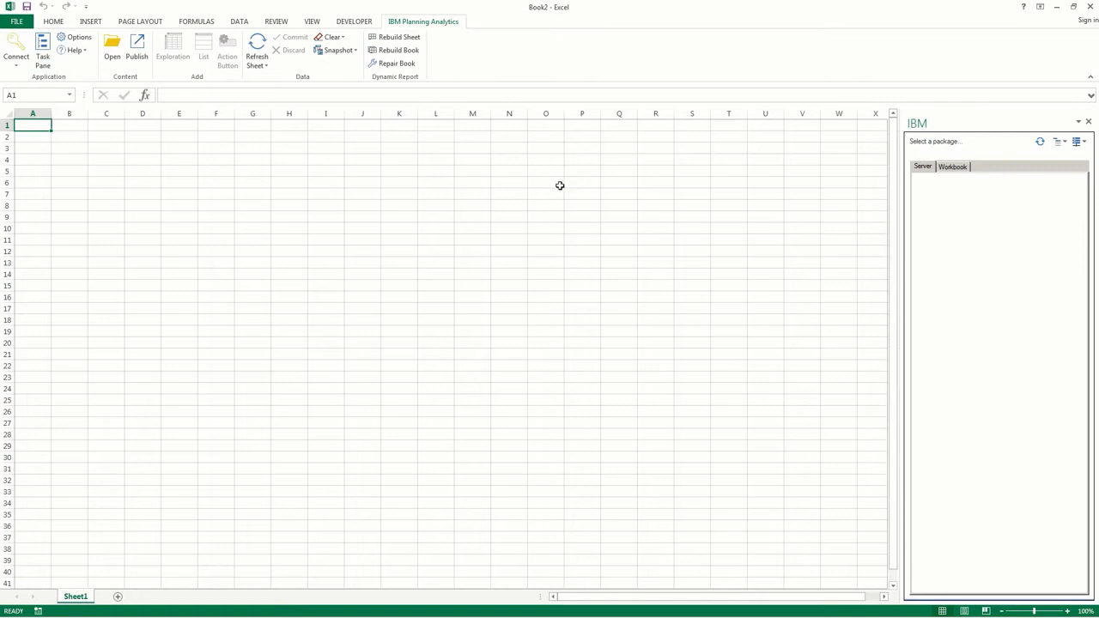
Step: Log in to the smartco model on the Demonstration Server as admin
click(1077, 141)
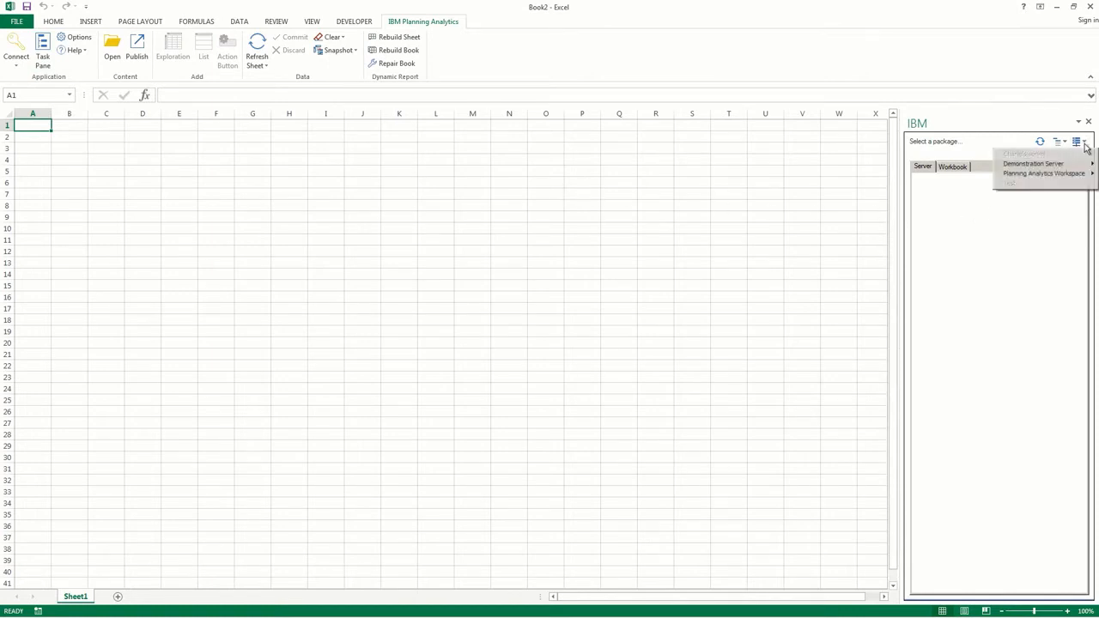
click(1032, 163)
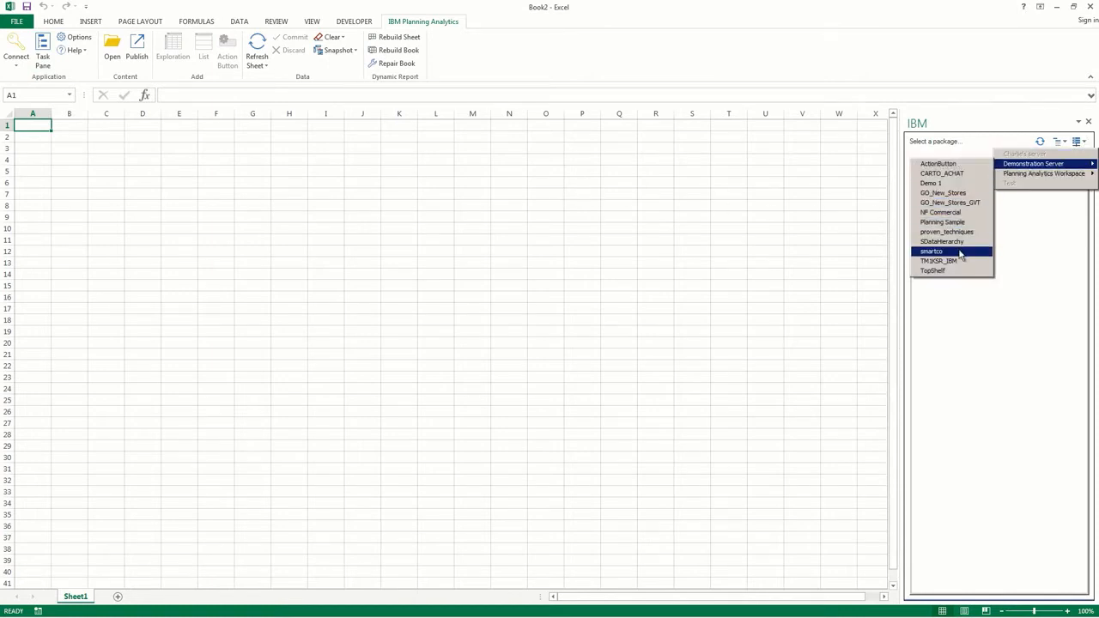
click(931, 251)
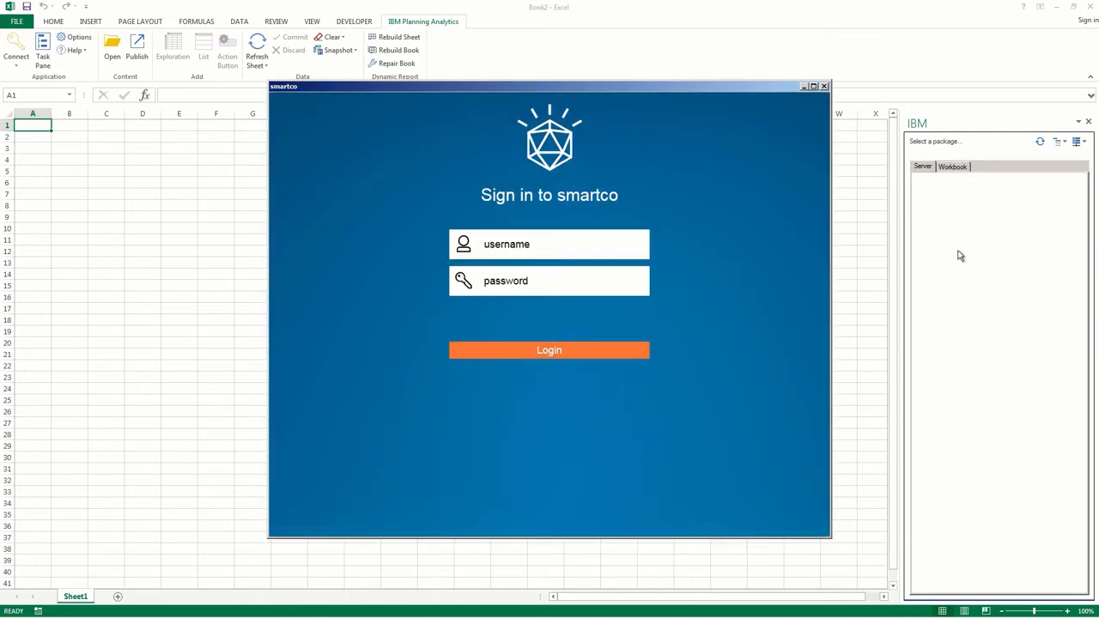
click(548, 244)
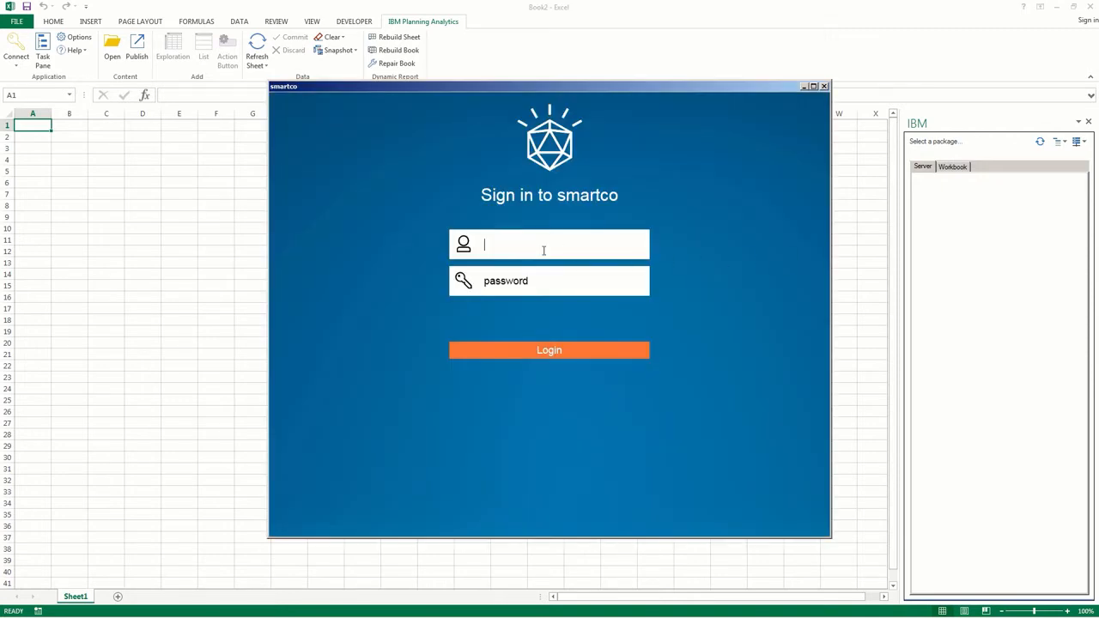
text(admin)
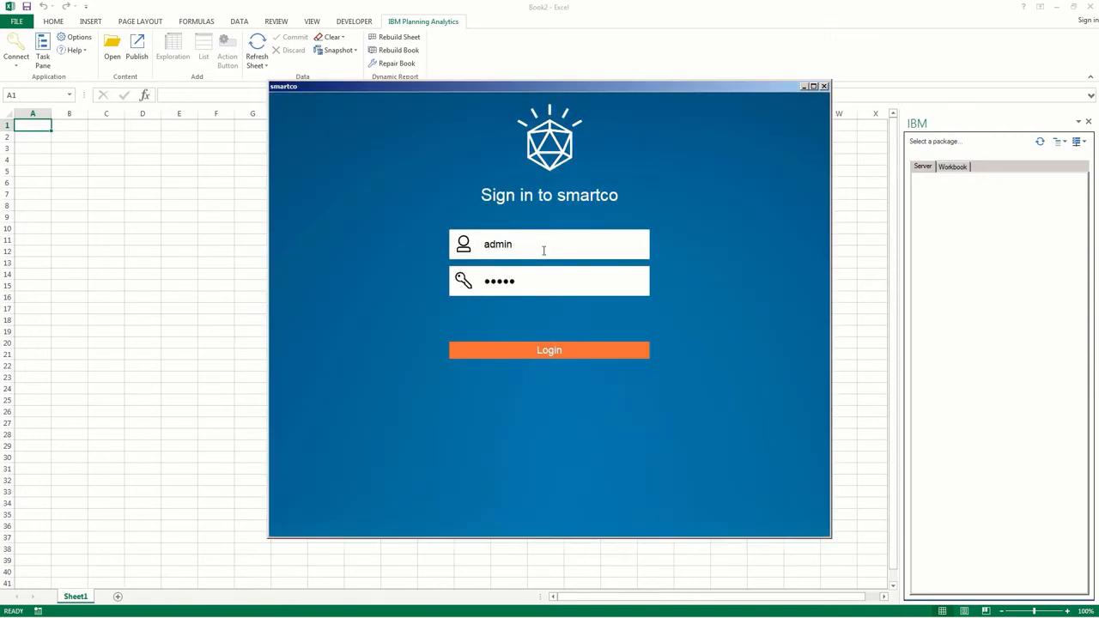
click(548, 349)
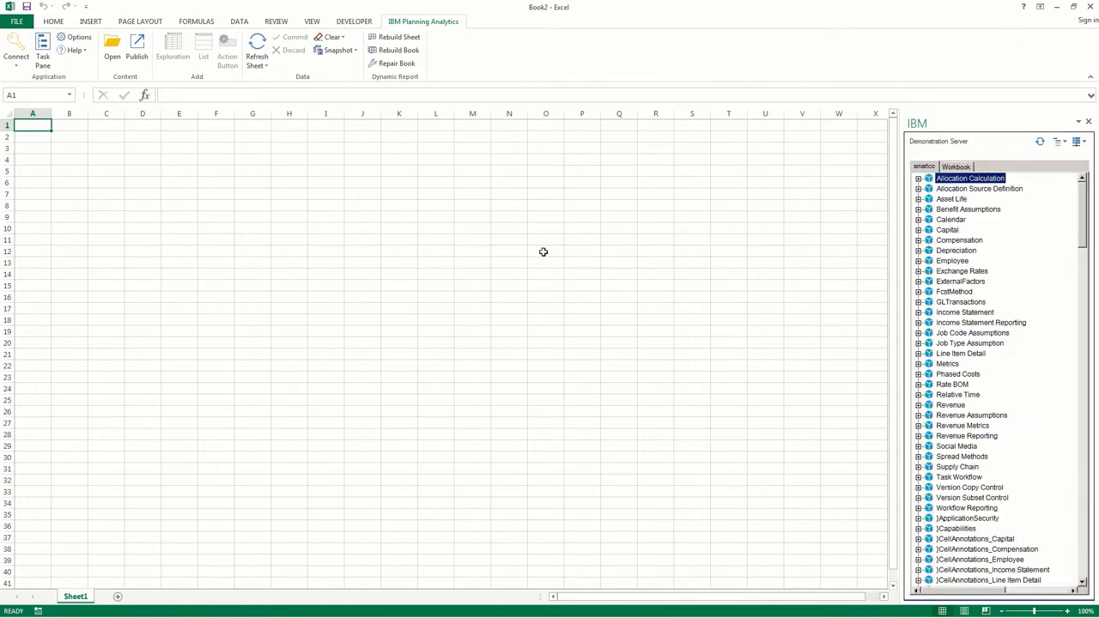
Step: Scroll the task pane to reach the Revenue cube for a new exploration
scroll(down, 3)
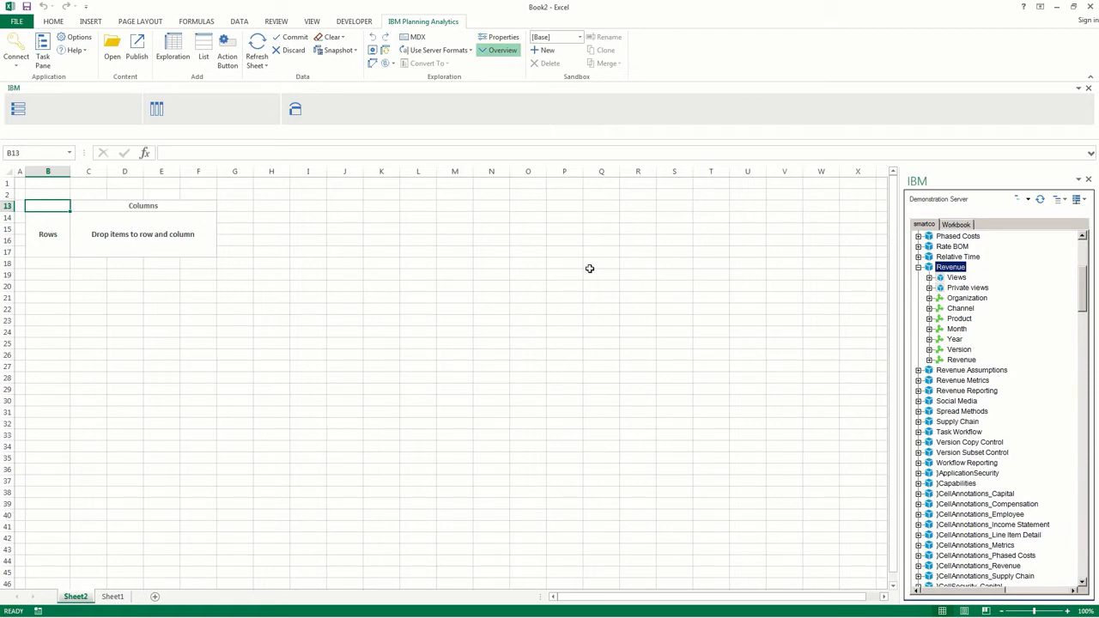
mouse_move(927, 336)
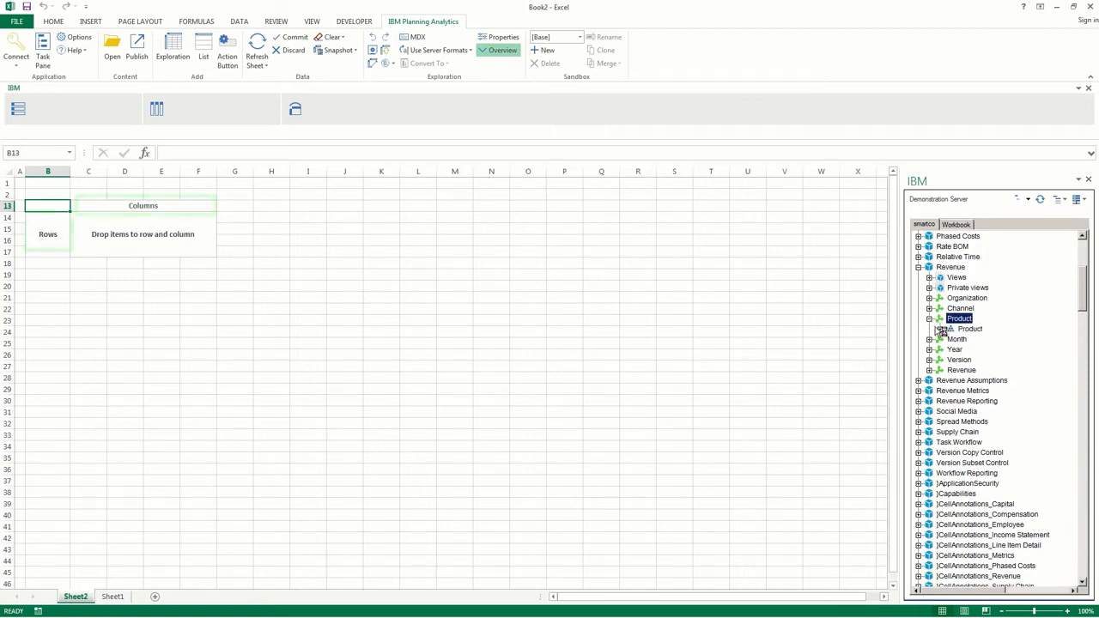
Step: Place Phones from Product Total on the exploration rows, showing 832,971,796
click(930, 329)
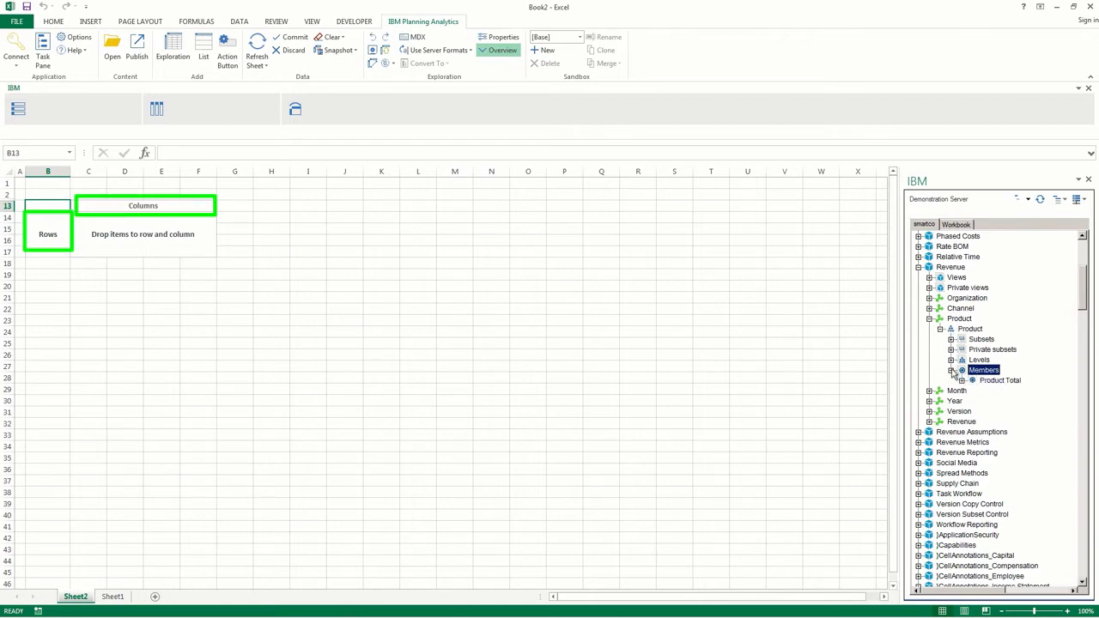
click(970, 380)
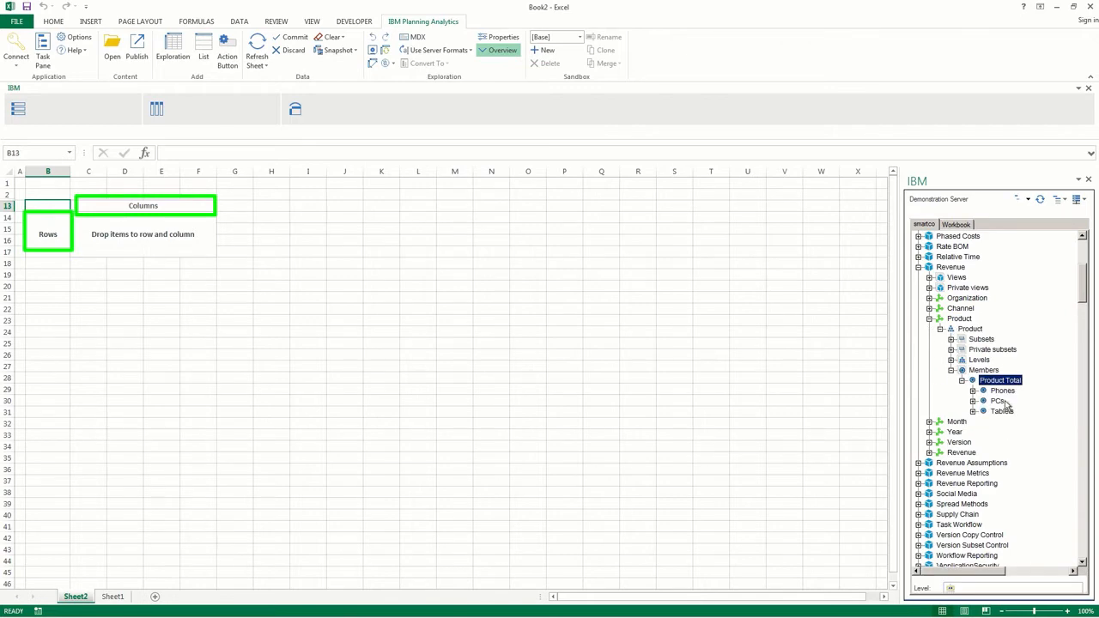
click(918, 266)
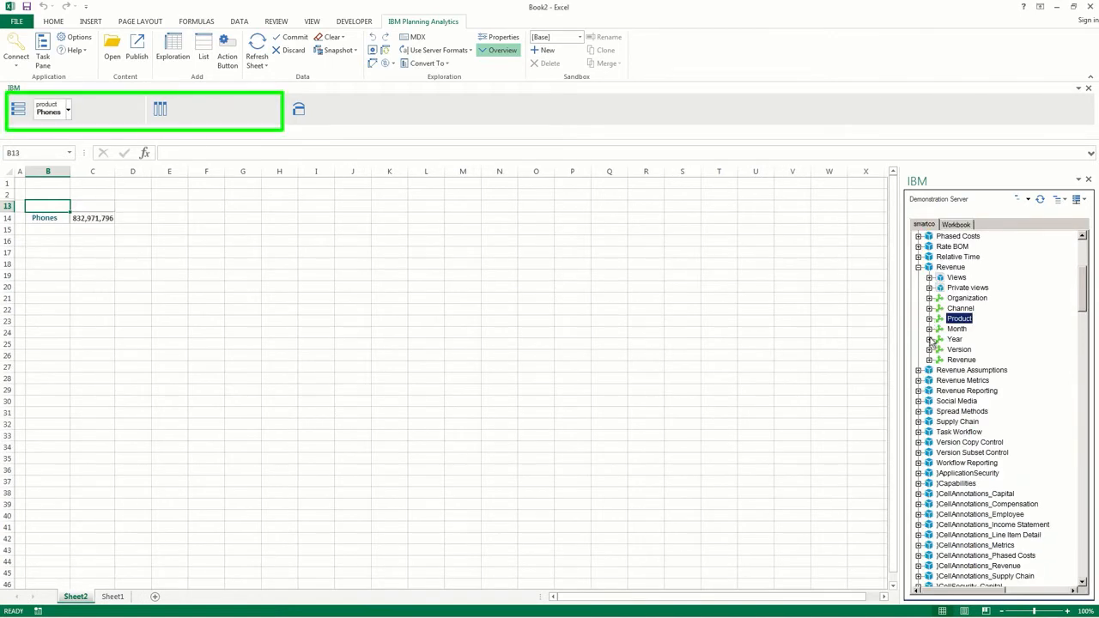
Step: Add year 2014 (Y1) to the columns, giving Phones revenue 40,122,096
click(930, 339)
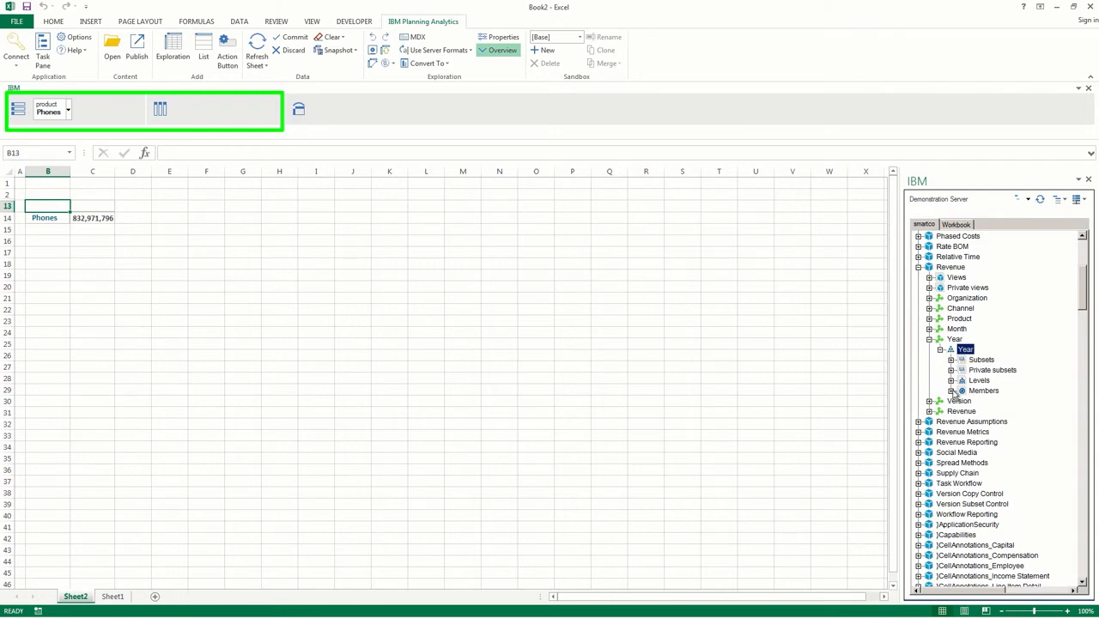
click(961, 391)
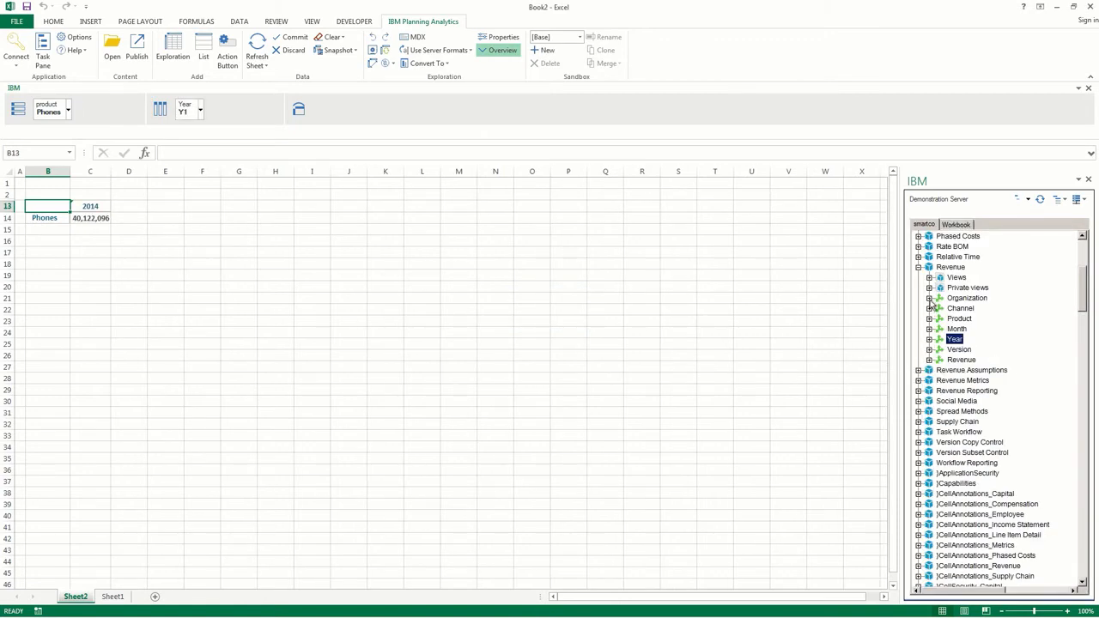
Step: Filter the exploration to the Internet channel, so Phones 2014 revenue reads 11,237,335
click(929, 308)
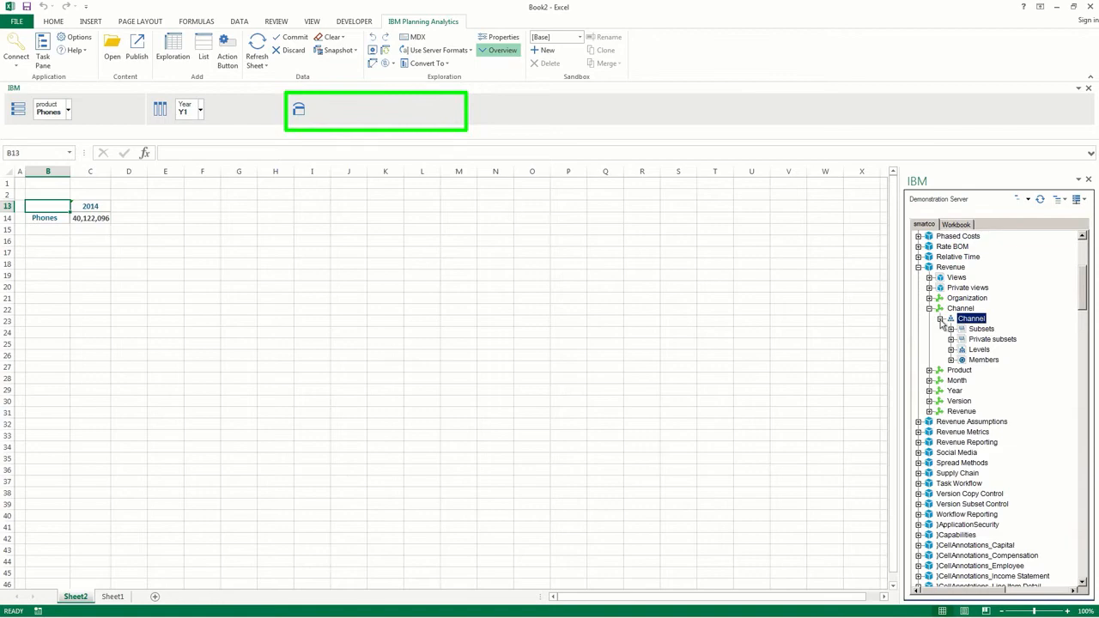
click(950, 359)
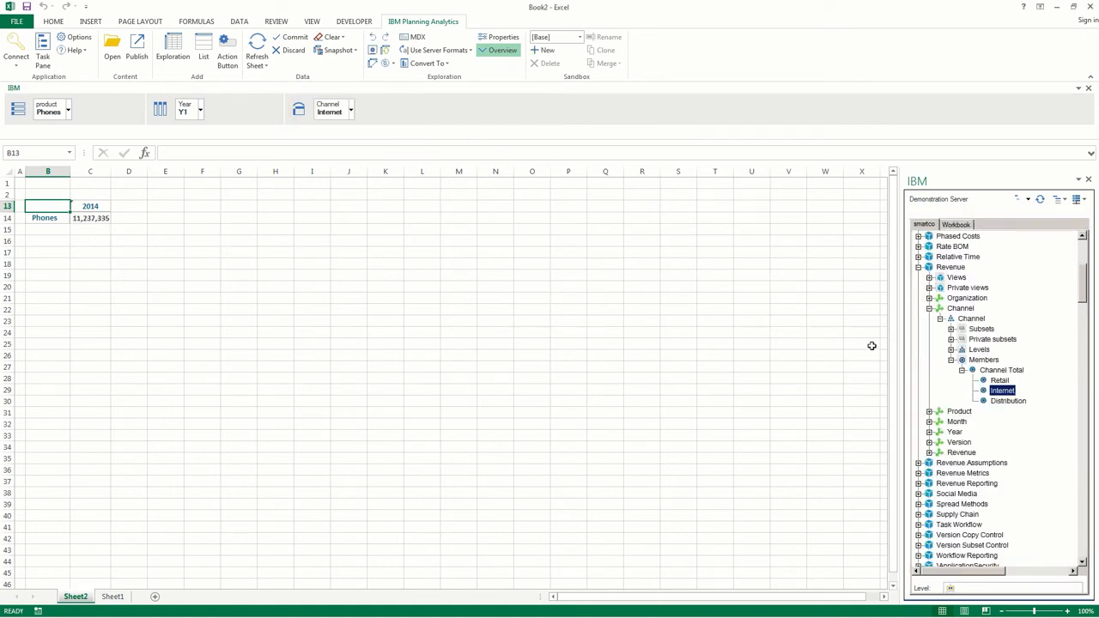
click(929, 309)
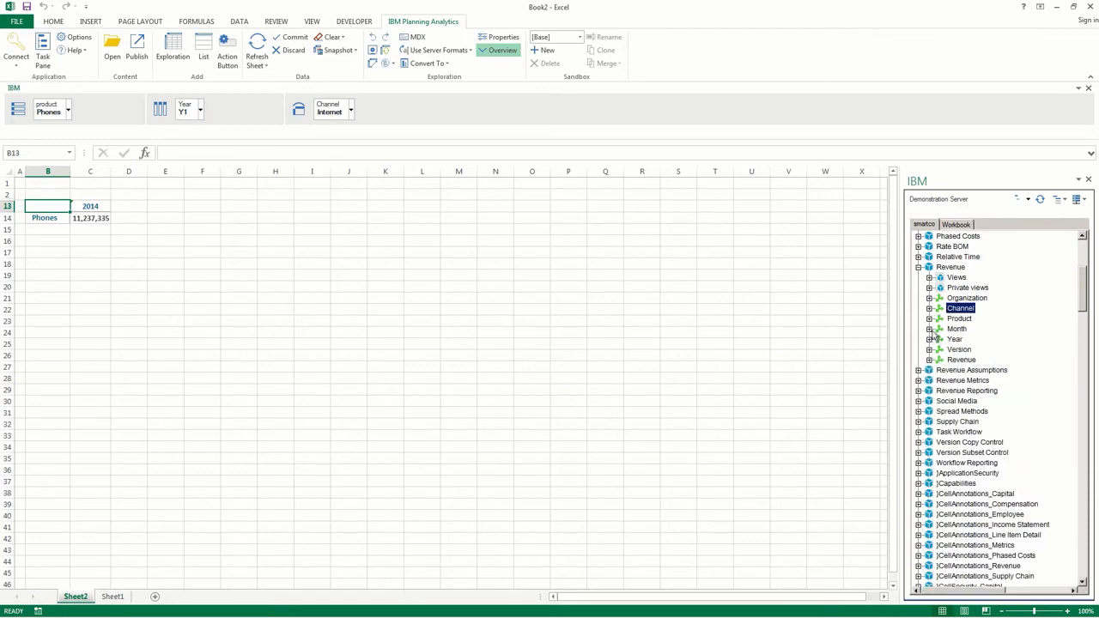
Step: Nest quarter Q1 under 2014 on the columns, giving Phones revenue 1,608,819
click(930, 329)
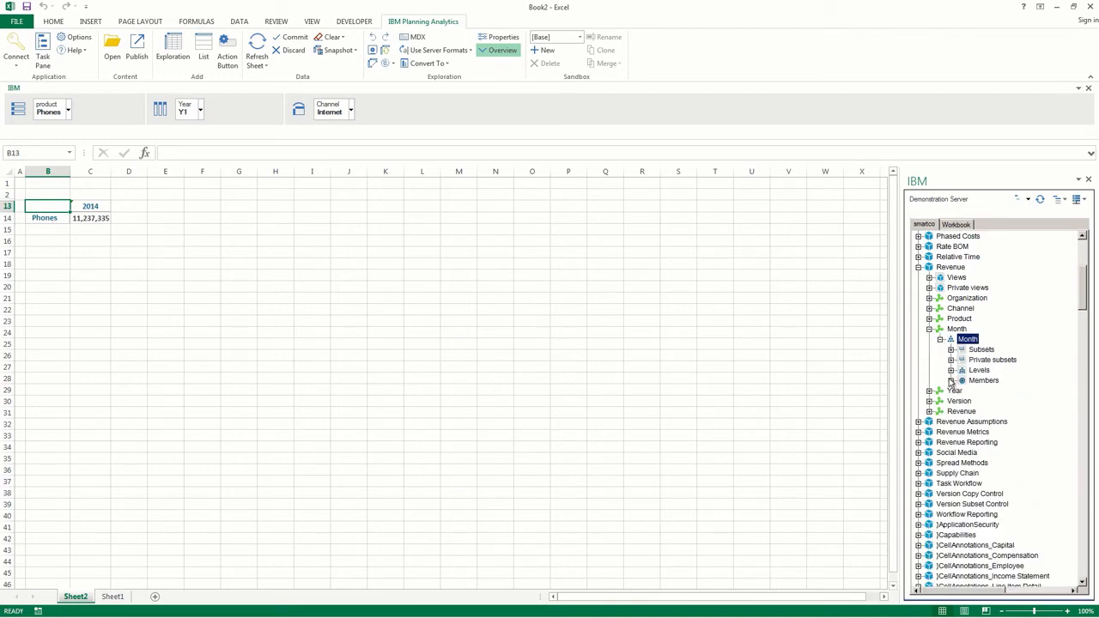
click(962, 381)
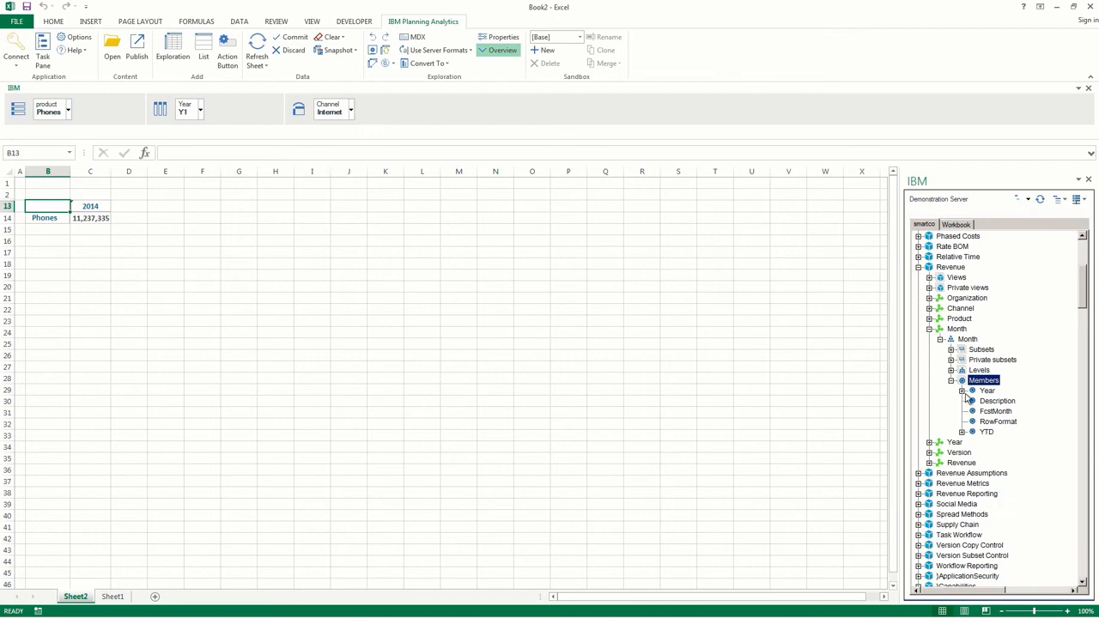
click(962, 390)
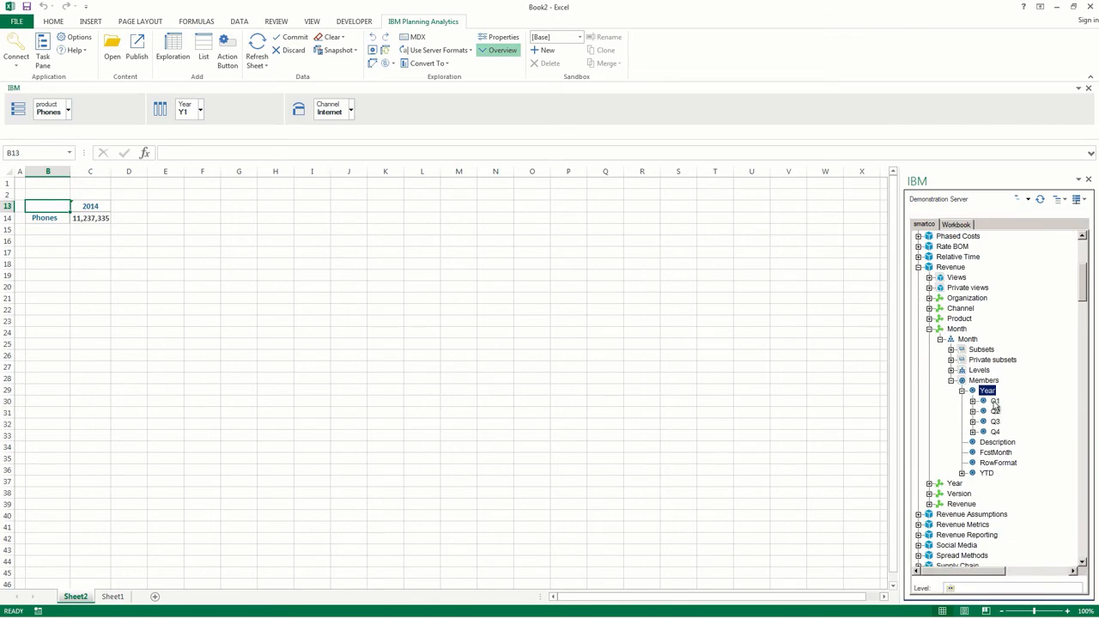
click(994, 401)
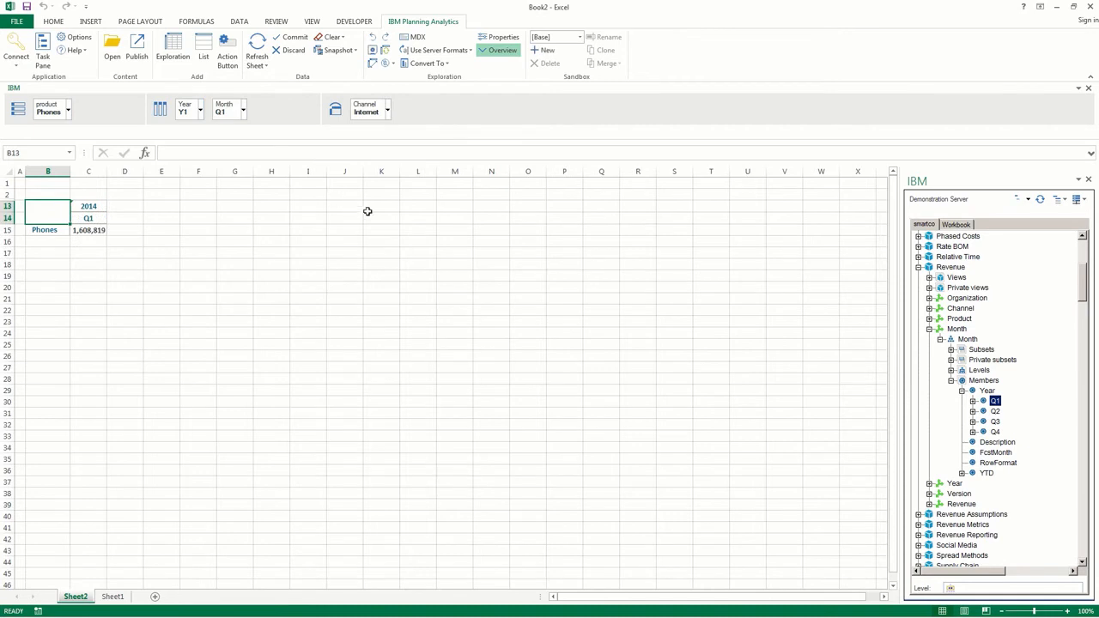
click(940, 329)
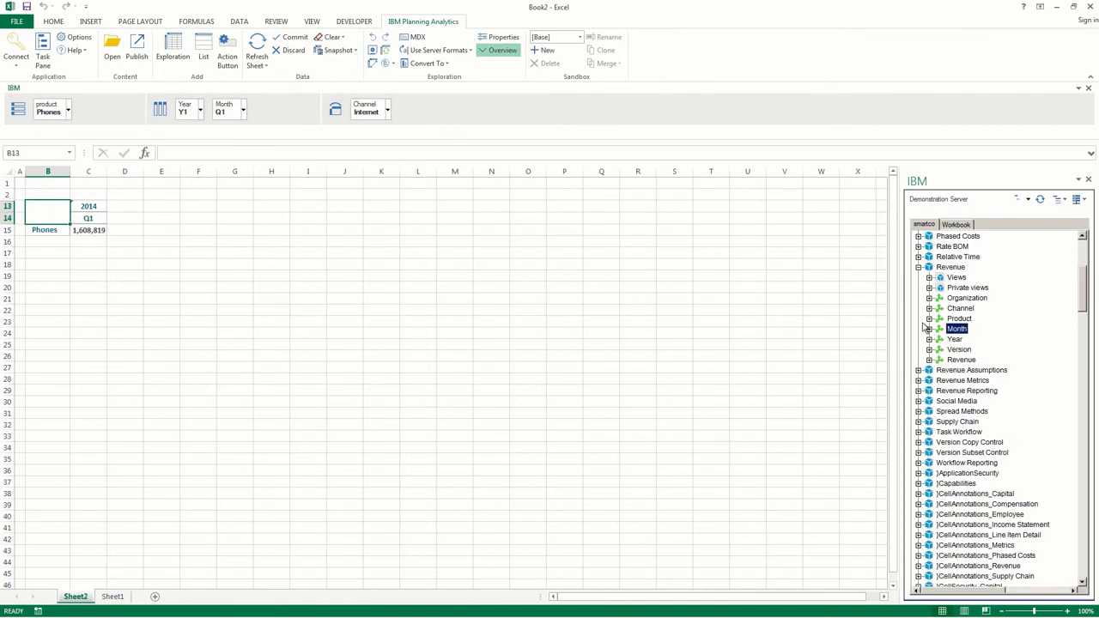
Step: Add PCs below Phones on the rows, with Q1 2014 revenue 14,302,376
click(929, 318)
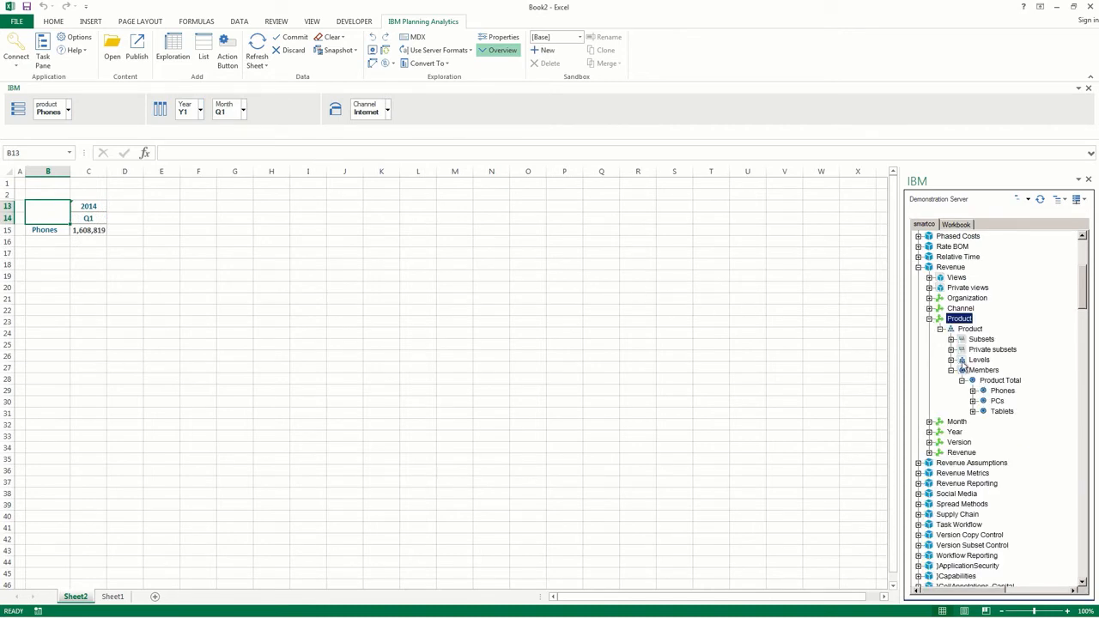
click(997, 401)
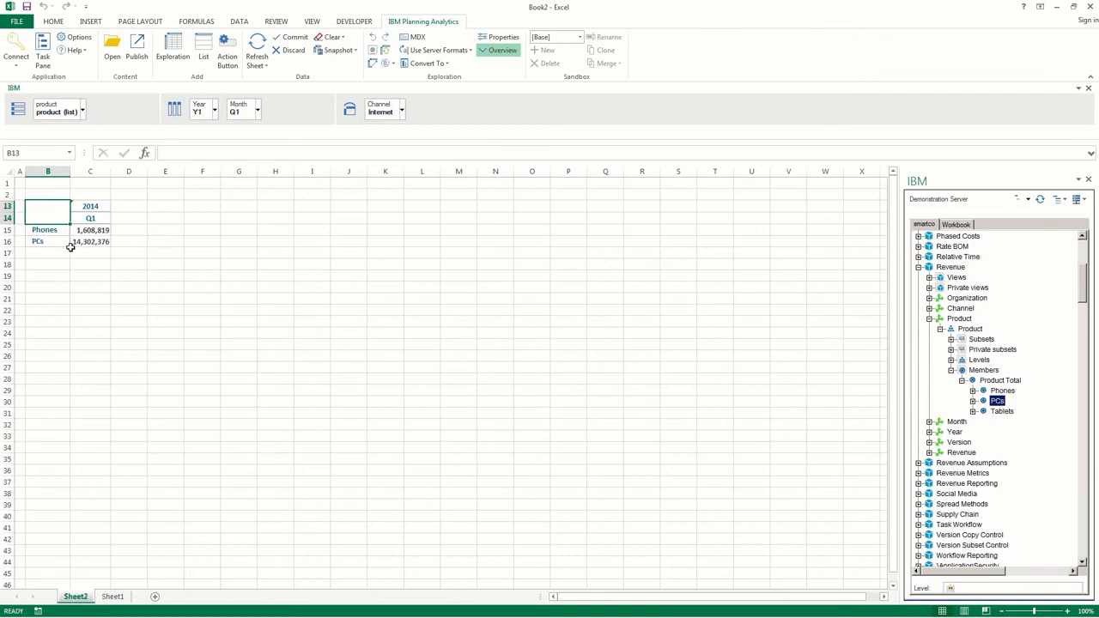
mouse_move(1002, 415)
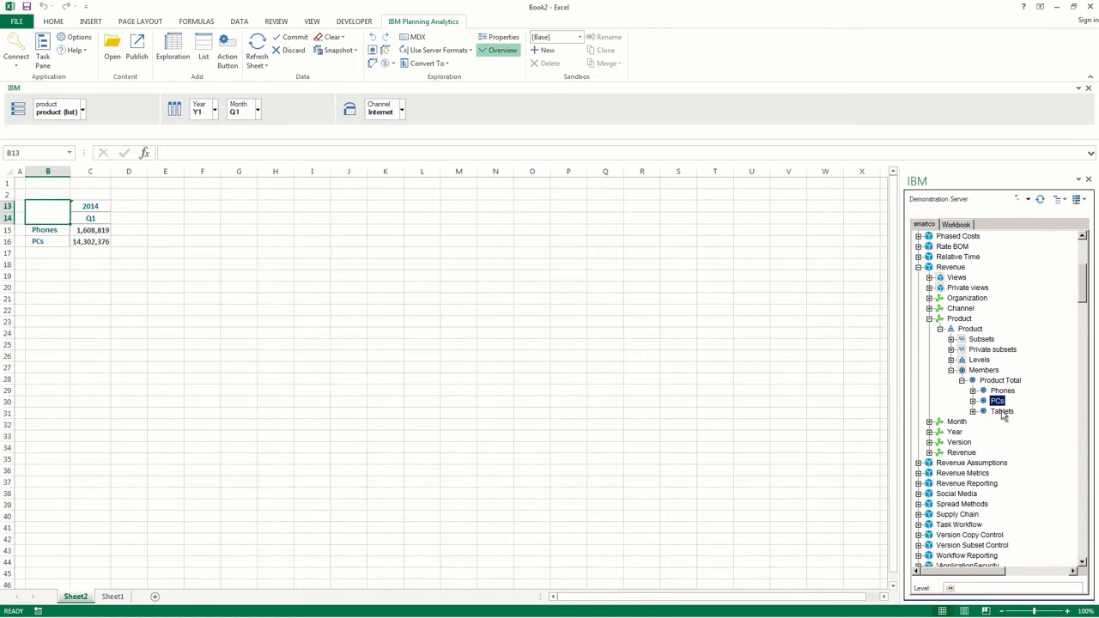
Step: Replace the row products with Tablets alone (4,193,283) and select cell B18
click(1001, 410)
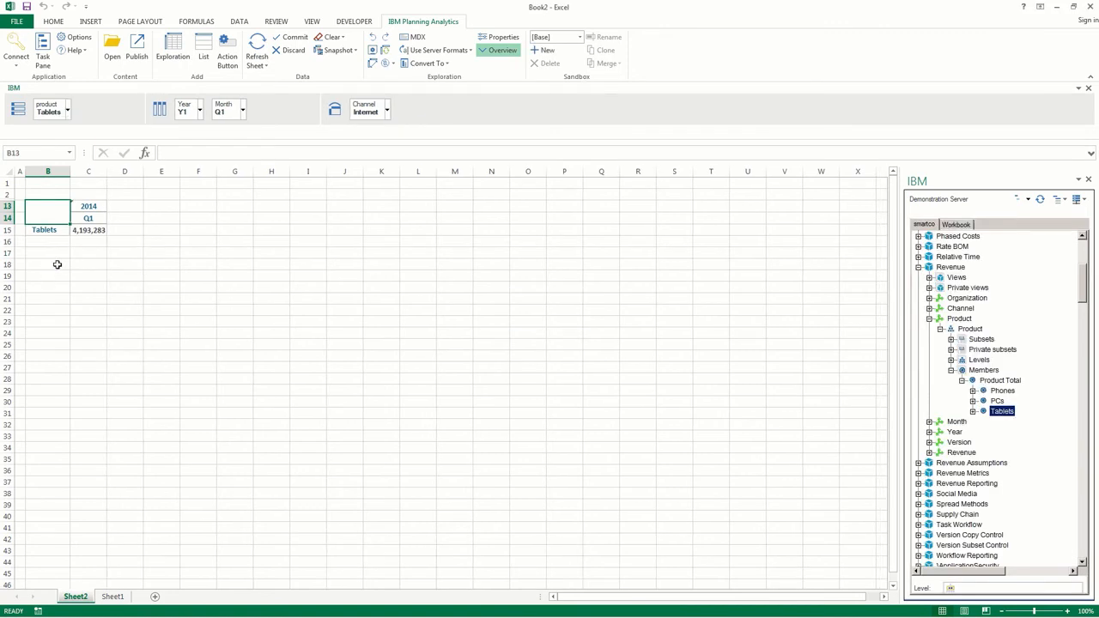
click(47, 263)
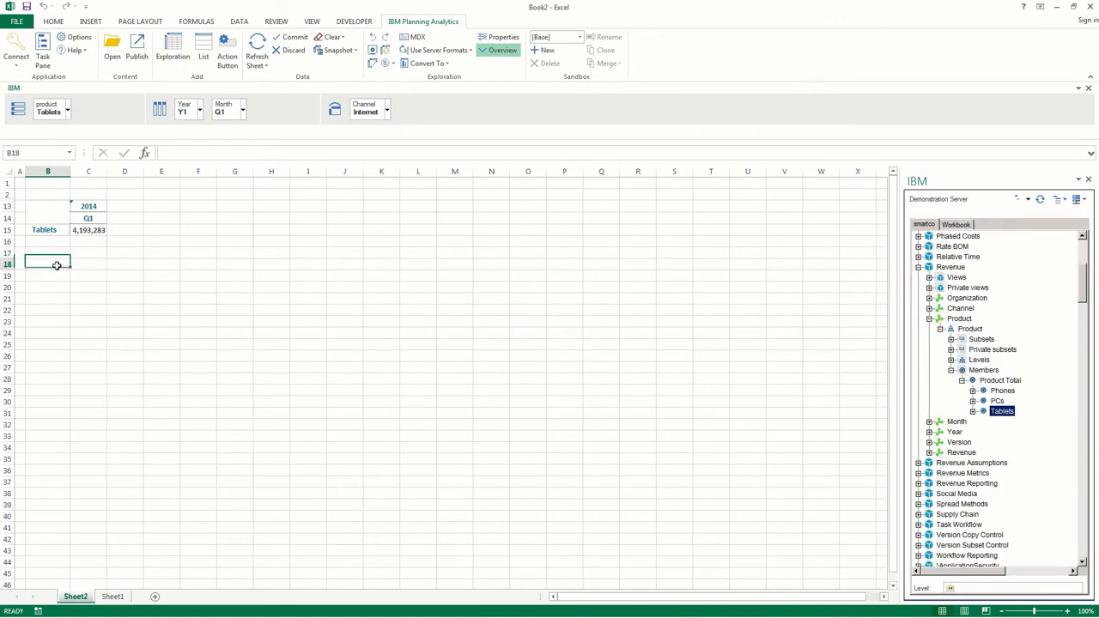